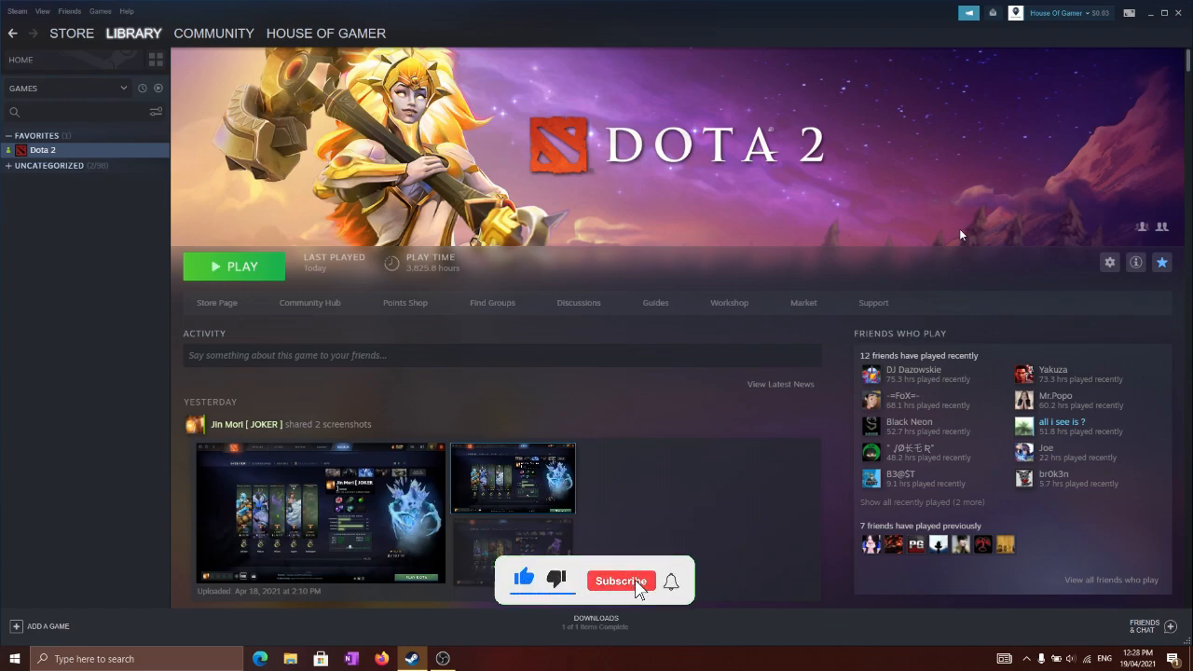
# - Bring up the Windows quick-link menu that lists Task Manager
pyautogui.click(621, 580)
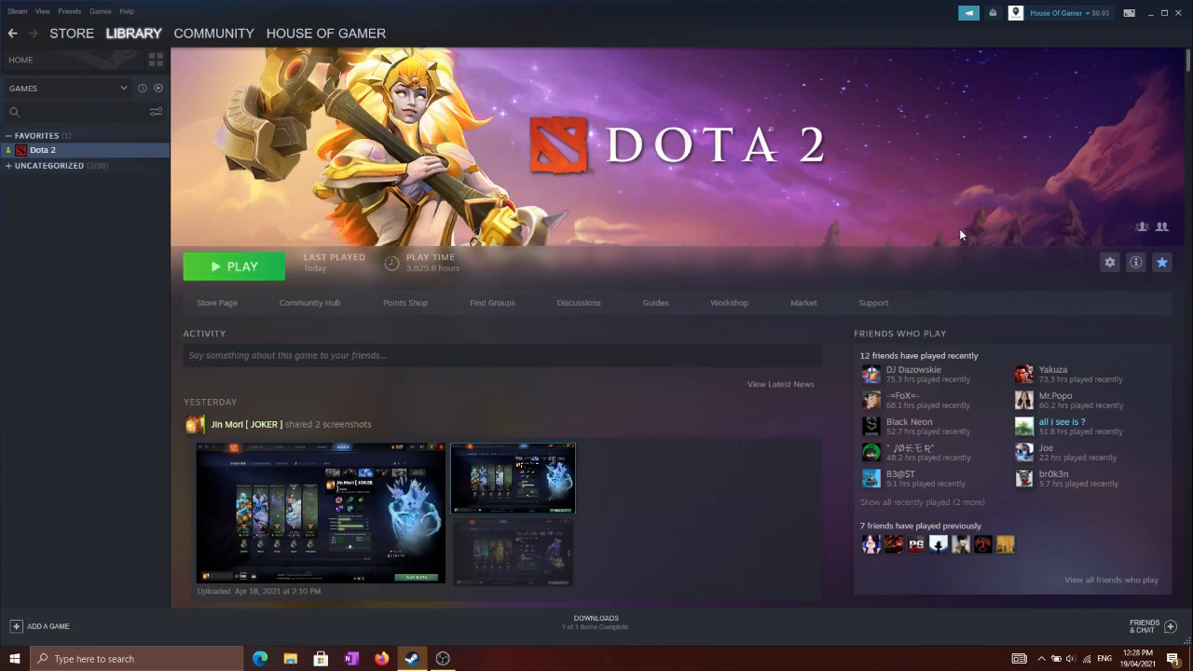
pyautogui.moveTo(8, 557)
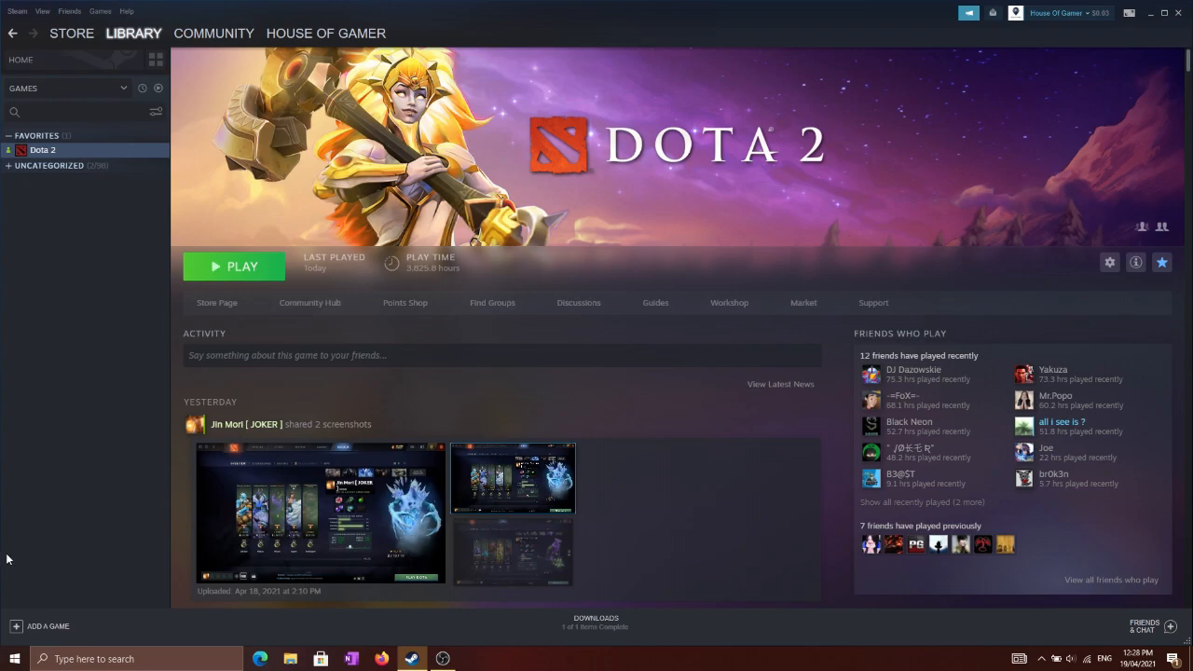
pyautogui.moveTo(261, 373)
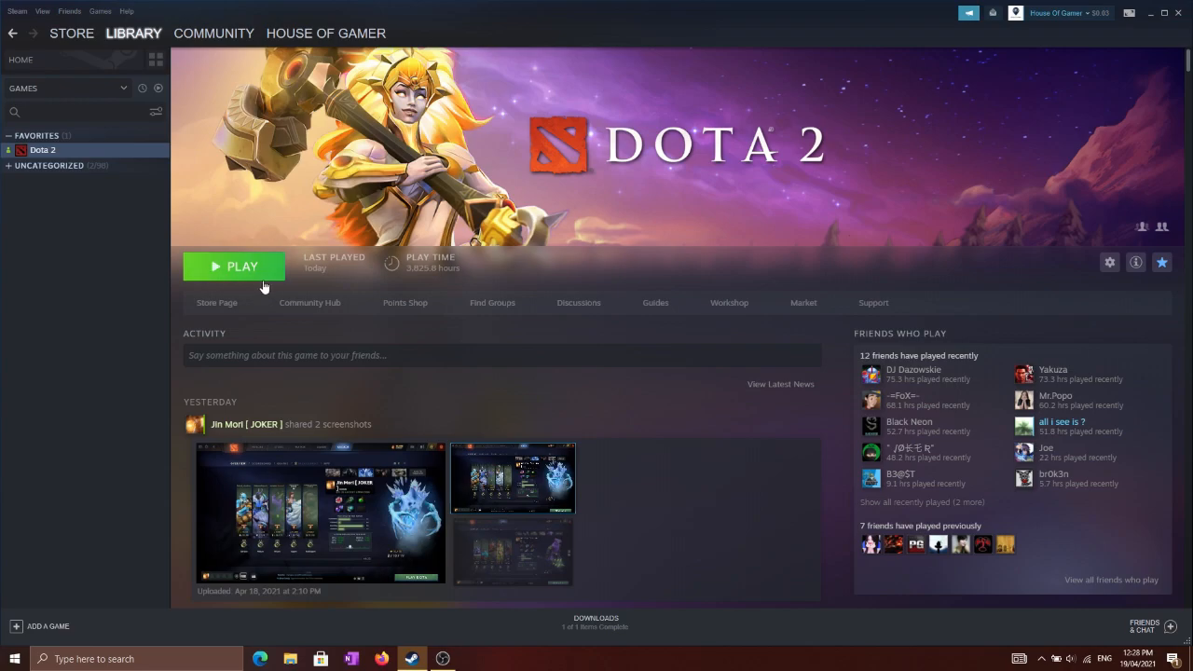
pyautogui.moveTo(224, 250)
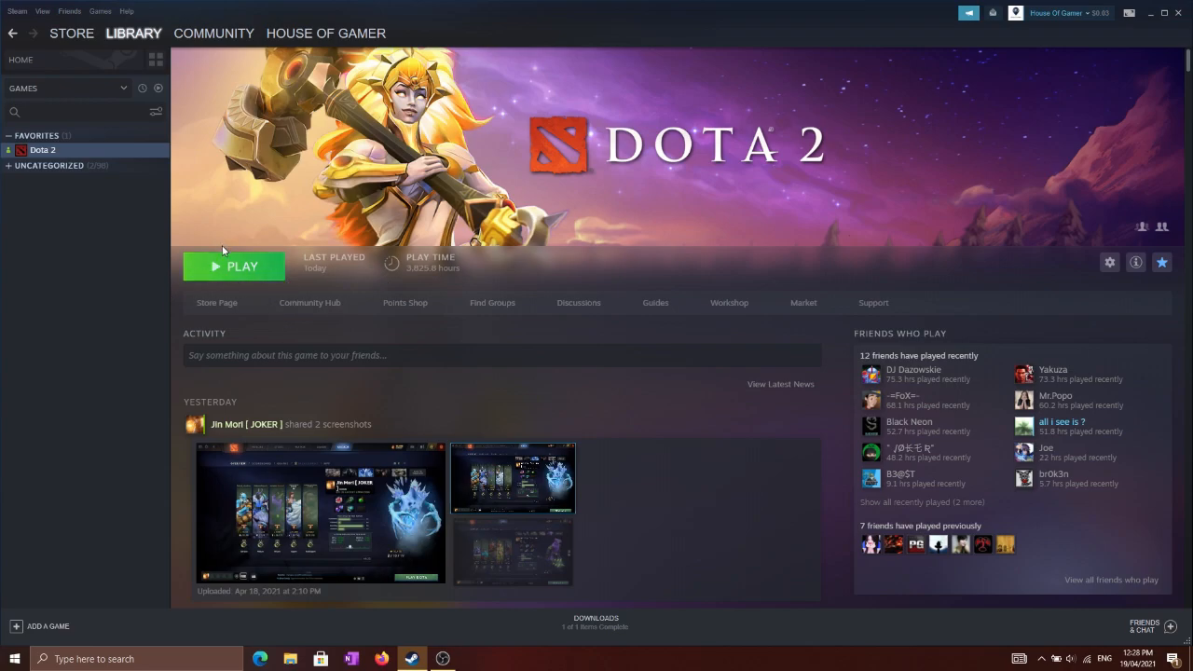
pyautogui.moveTo(115, 519)
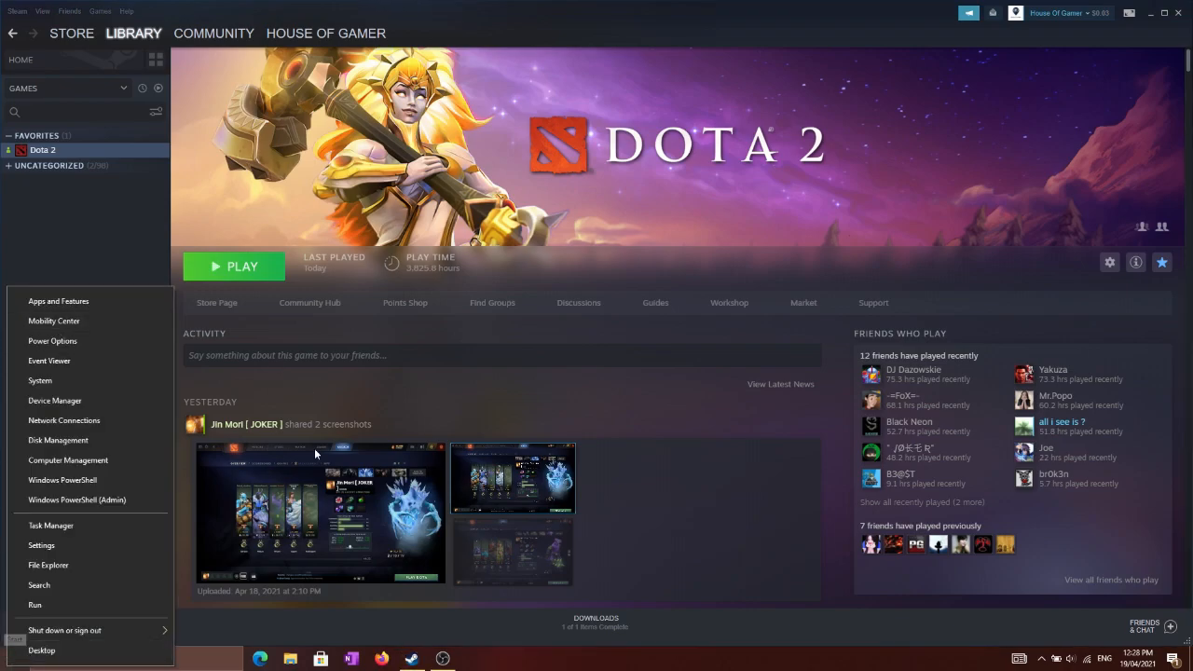
# - Review the Task Manager process list for unneeded background tasks, then return to Steam
pyautogui.click(51, 526)
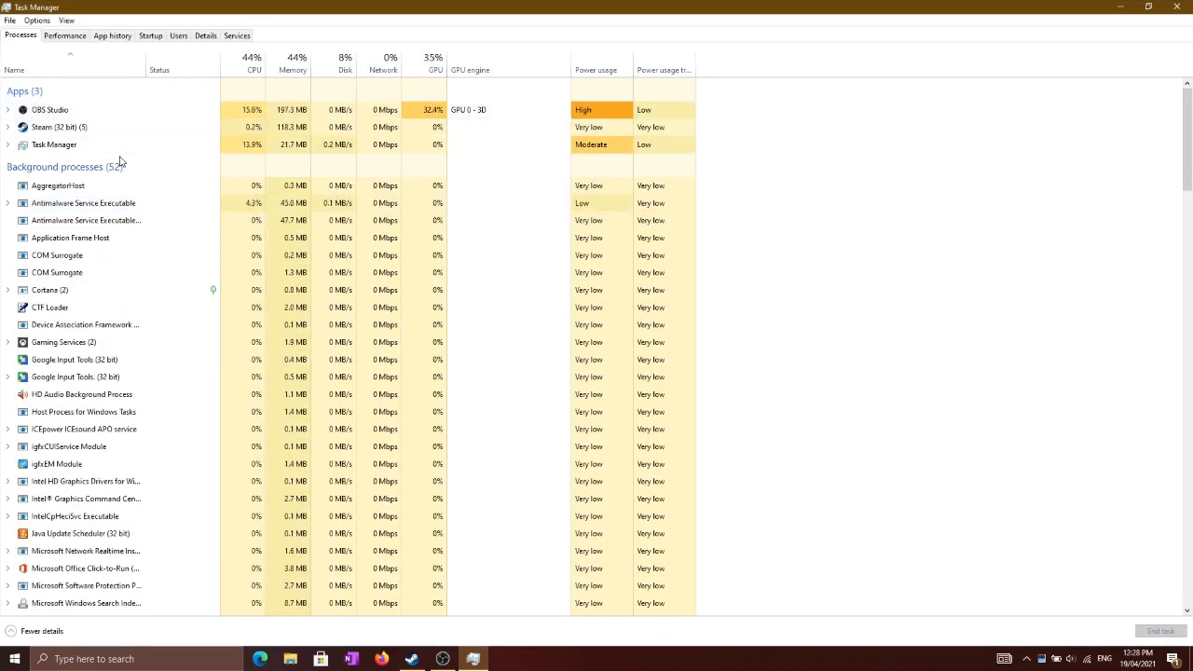
pyautogui.scroll(-3)
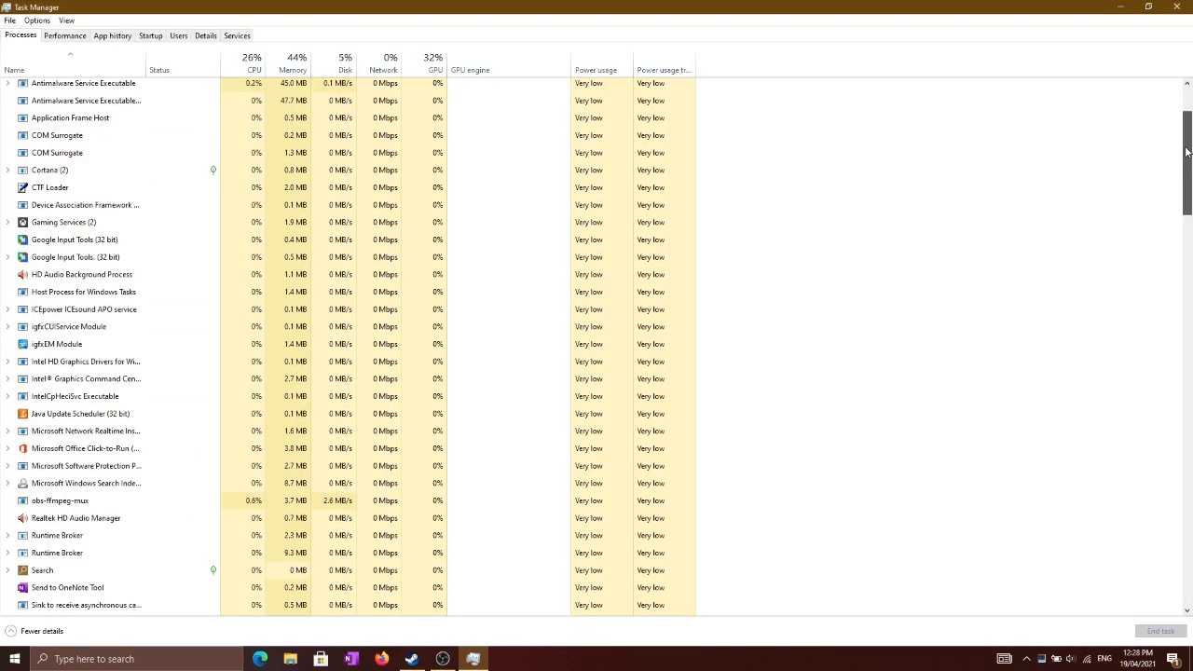
pyautogui.scroll(3)
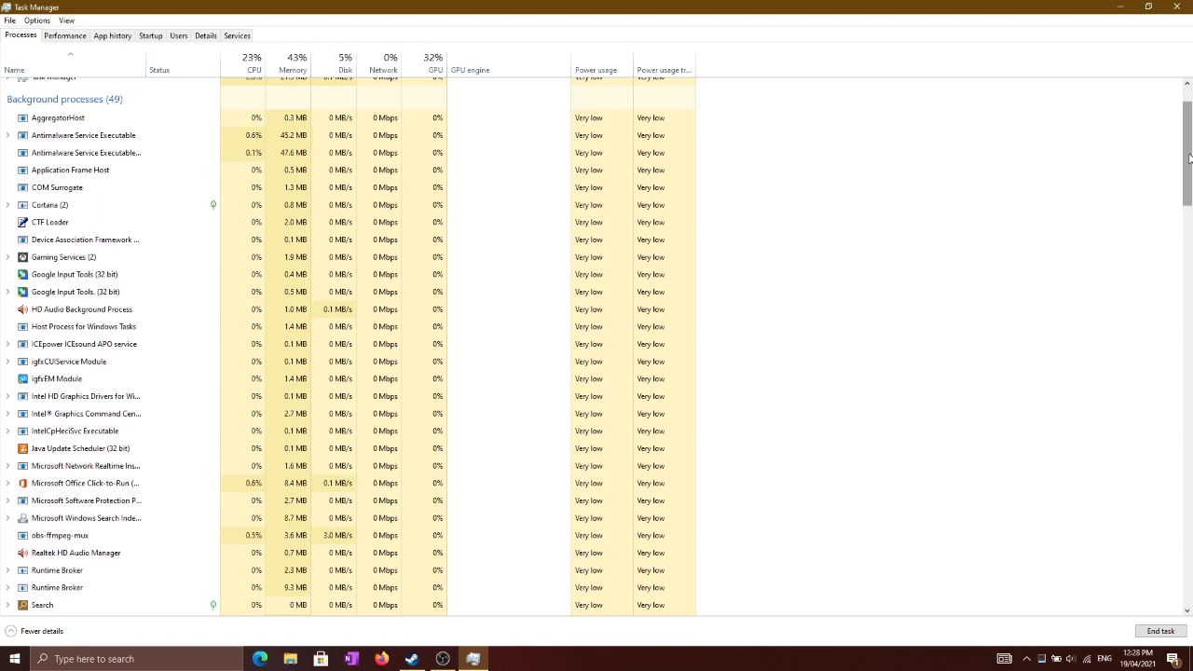
pyautogui.scroll(-3)
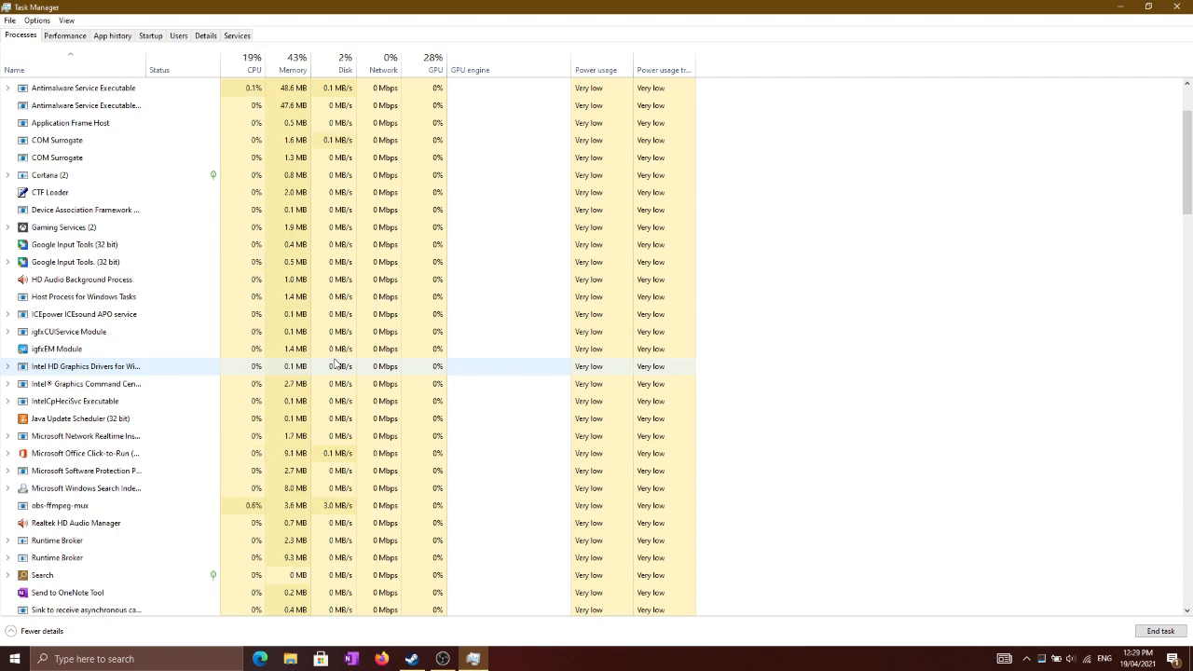
pyautogui.moveTo(172, 384)
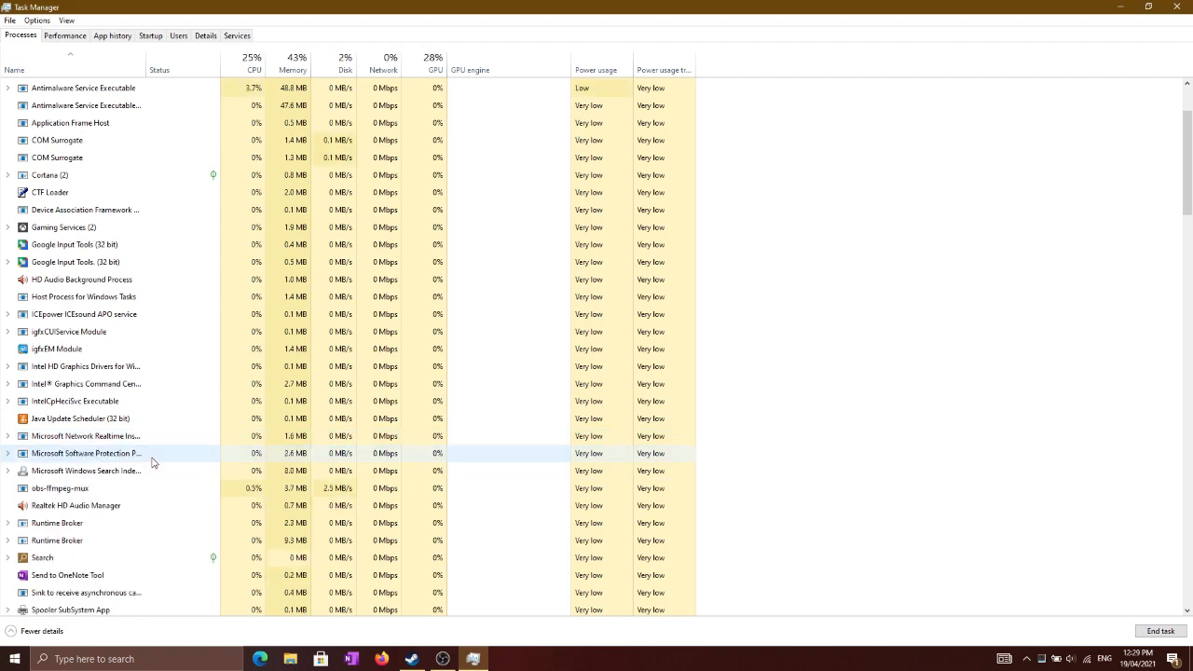
pyautogui.scroll(3)
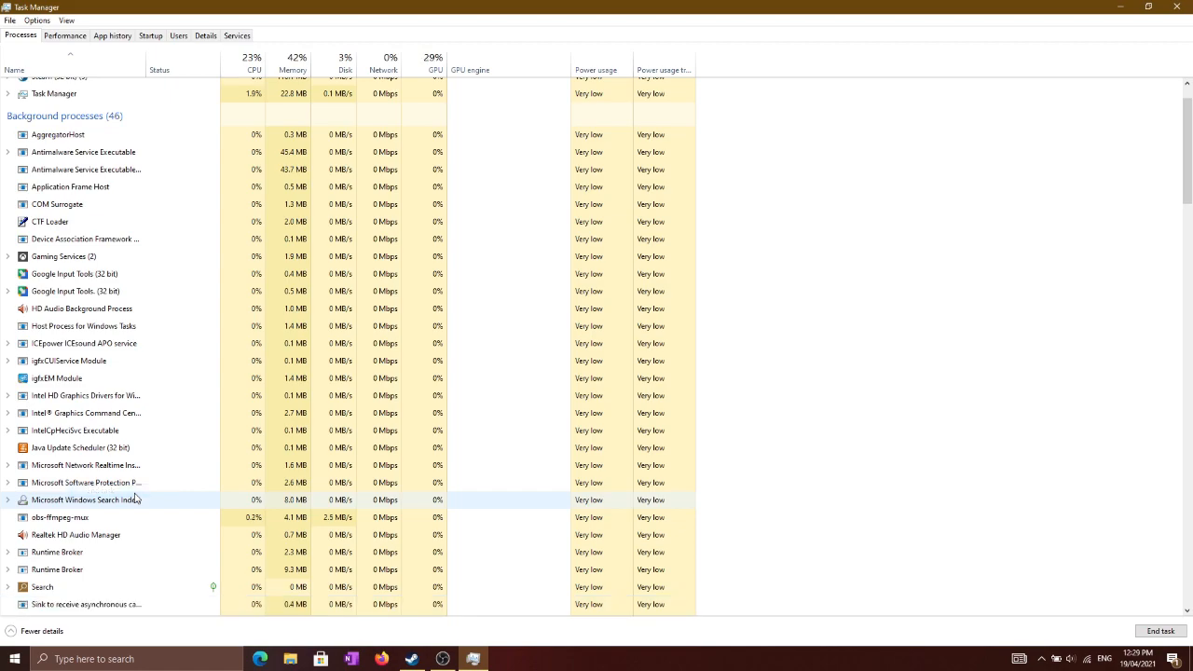
pyautogui.click(410, 660)
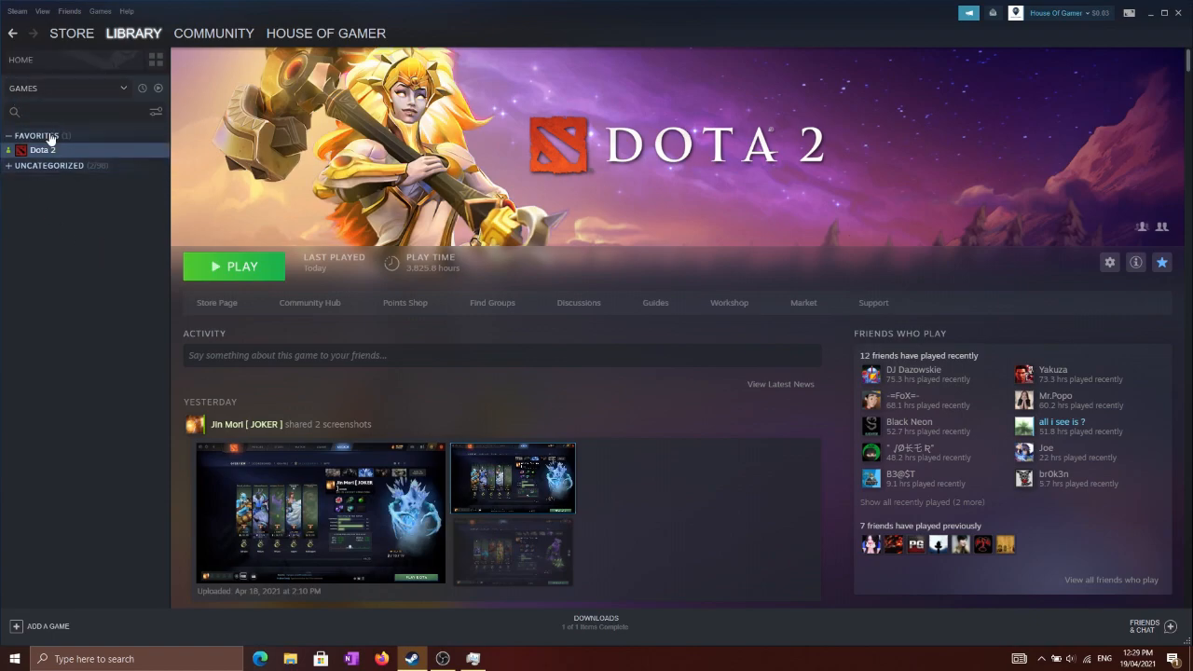
# - Set Dota 2's launch options to '-high -map dota' in its Steam properties
pyautogui.rightClick(41, 149)
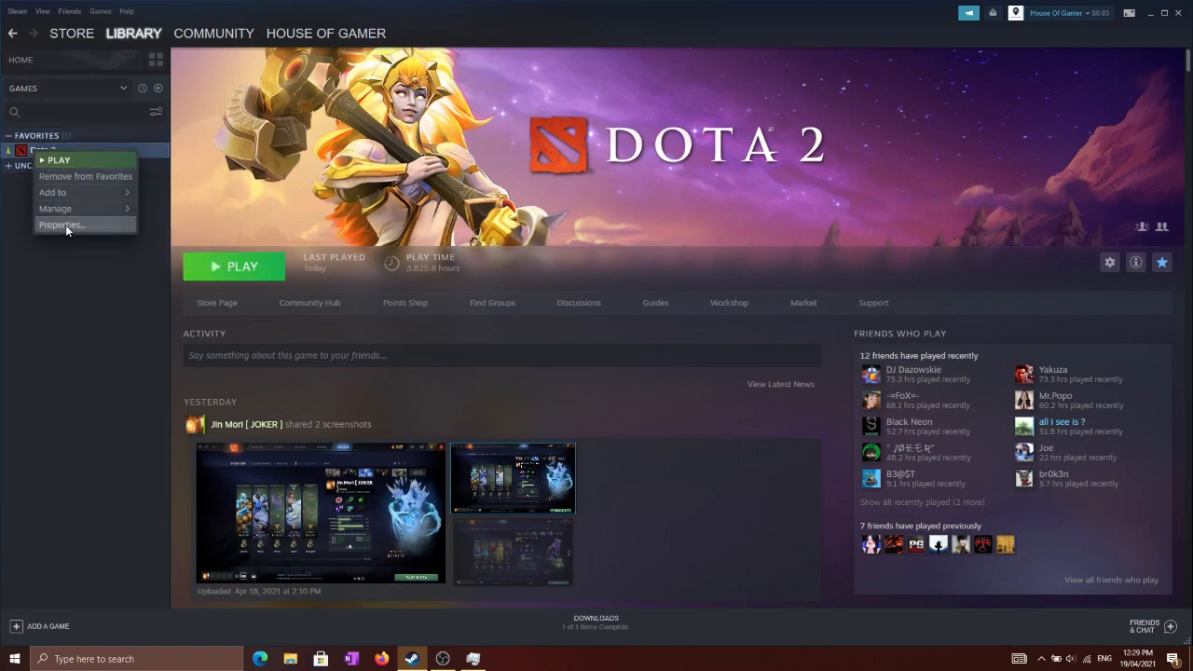
pyautogui.click(63, 223)
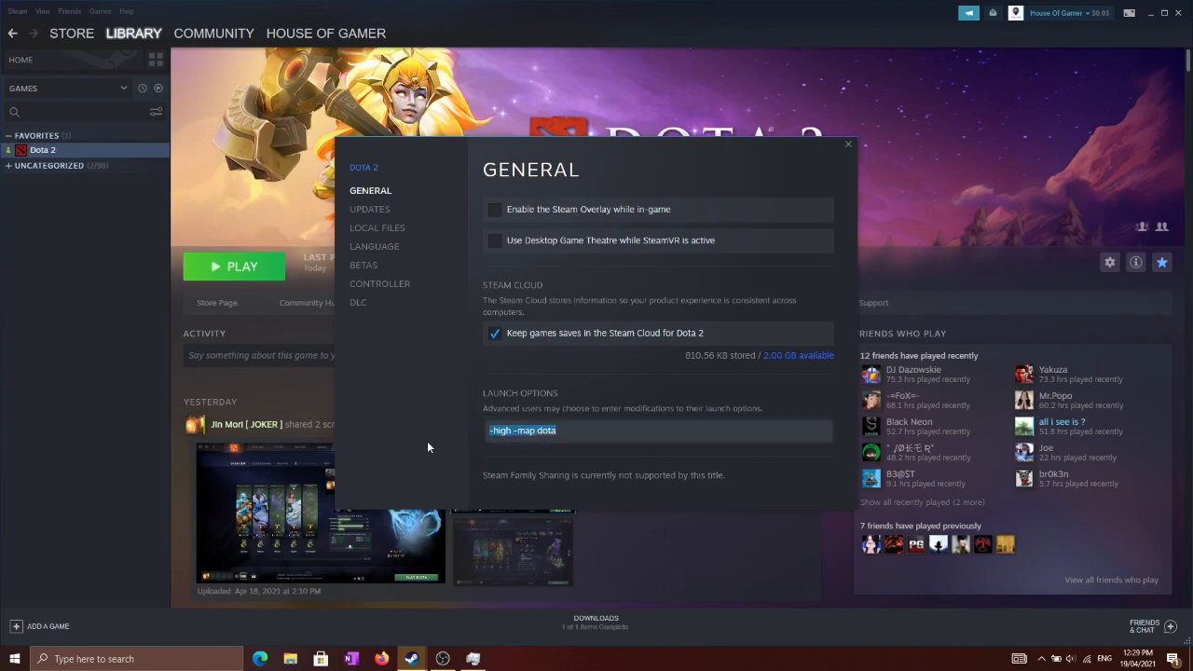
pyautogui.moveTo(456, 455)
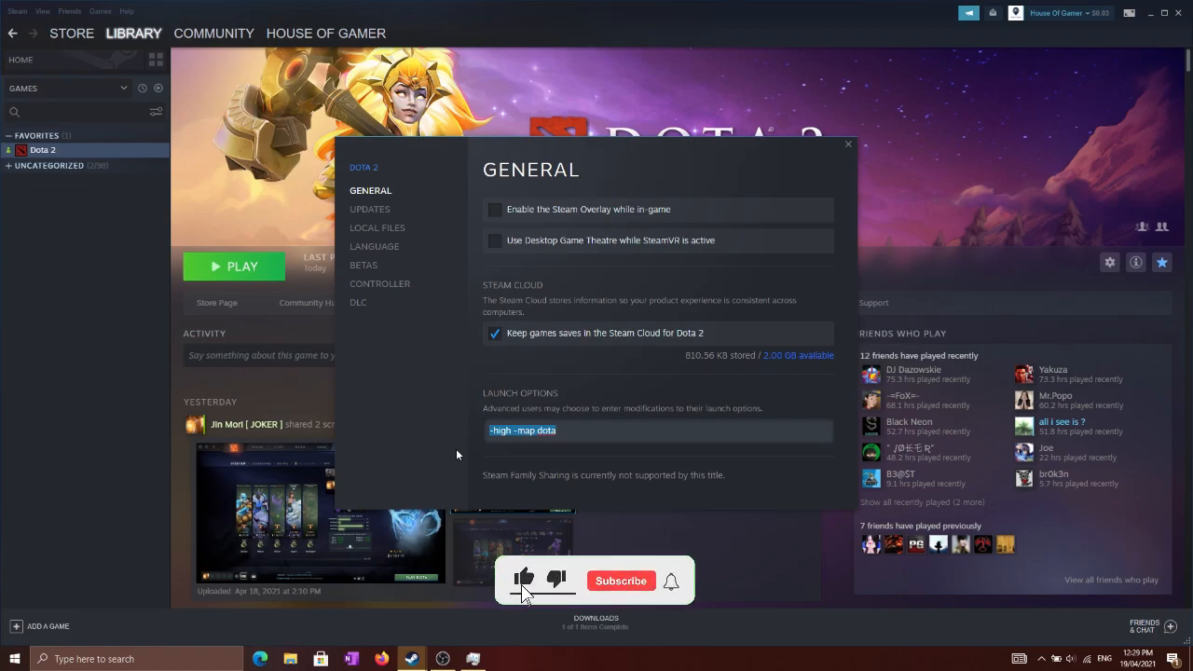
pyautogui.click(620, 582)
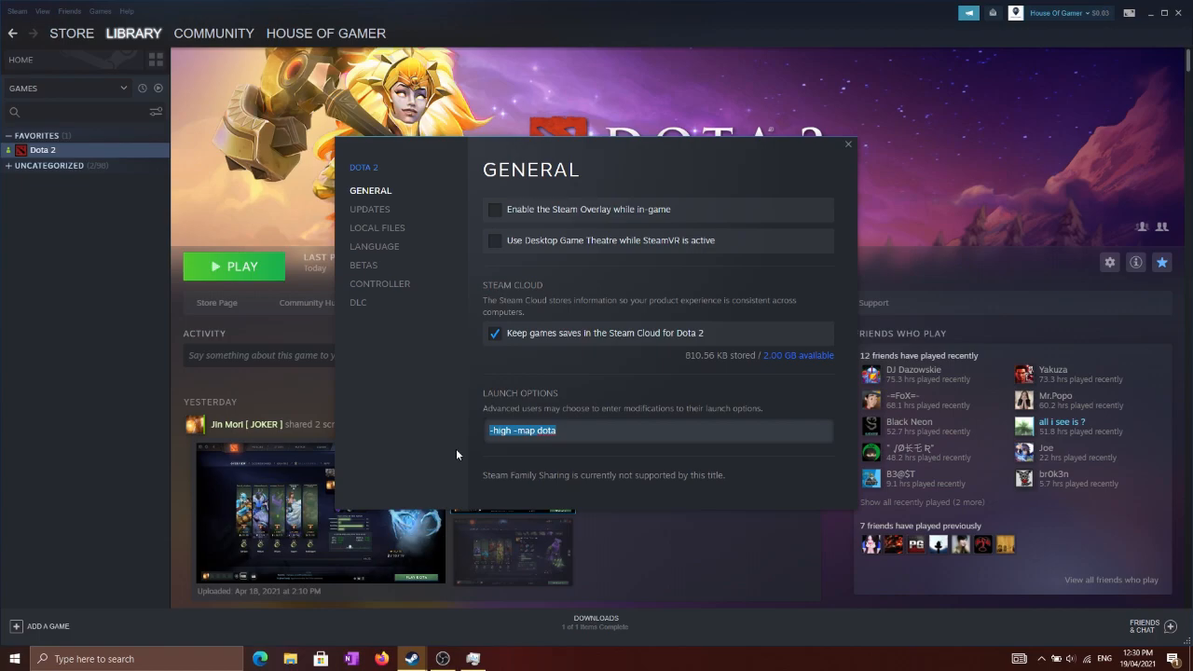
pyautogui.moveTo(746, 203)
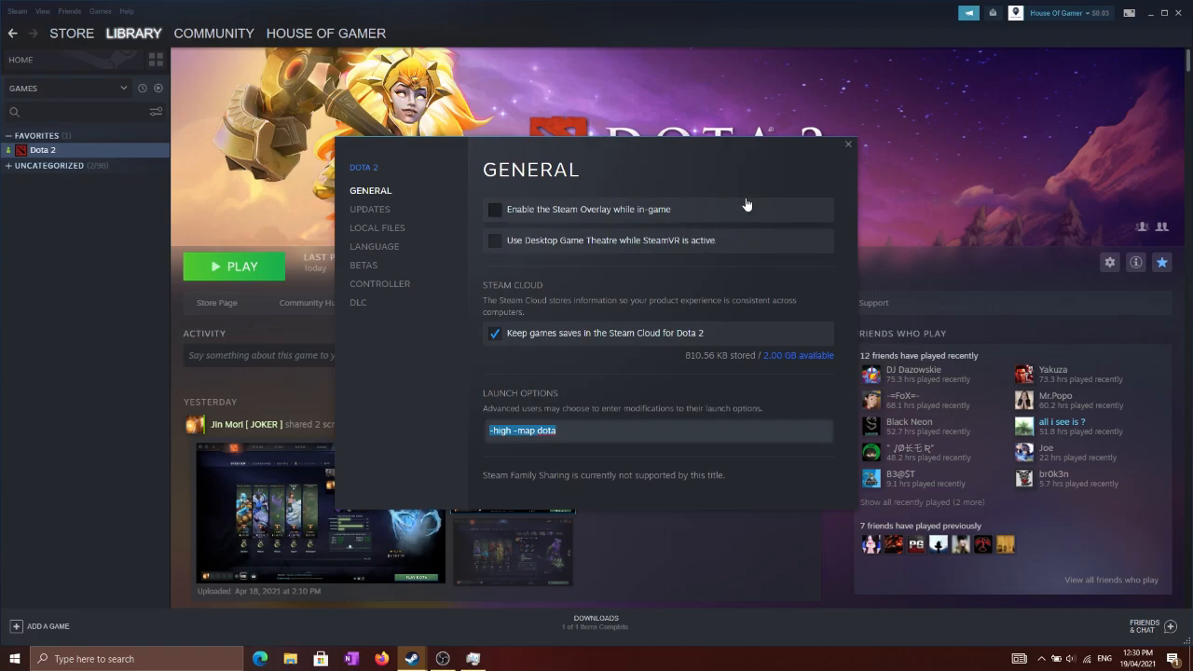
pyautogui.moveTo(848, 153)
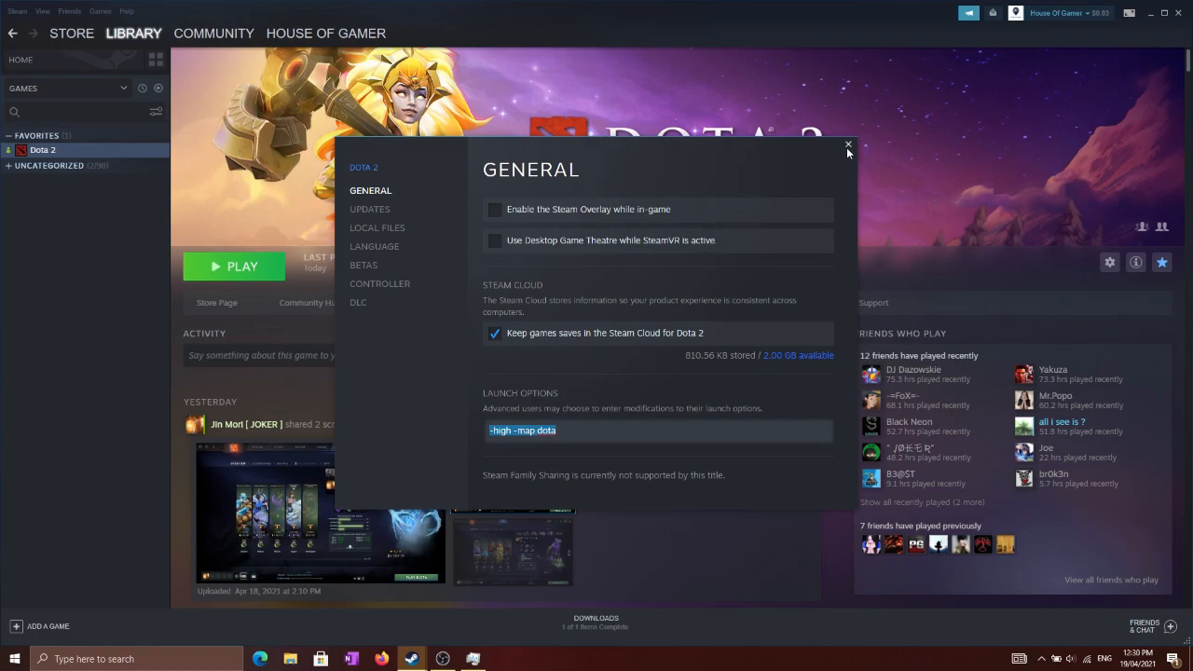
pyautogui.click(848, 146)
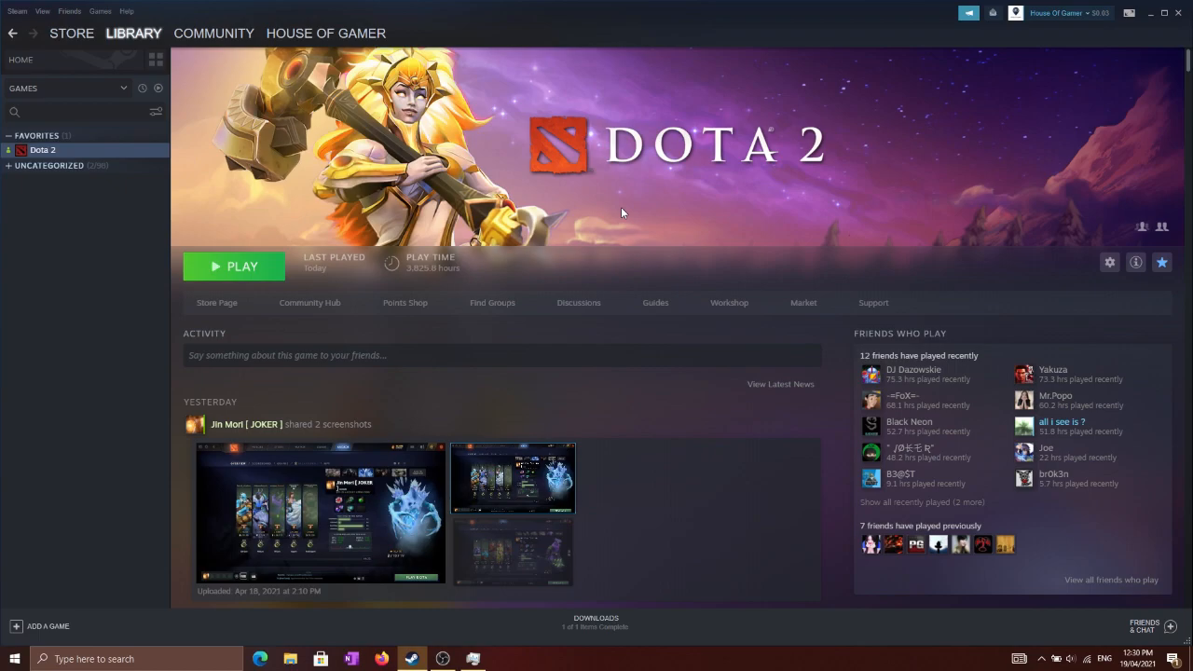
pyautogui.moveTo(235, 268)
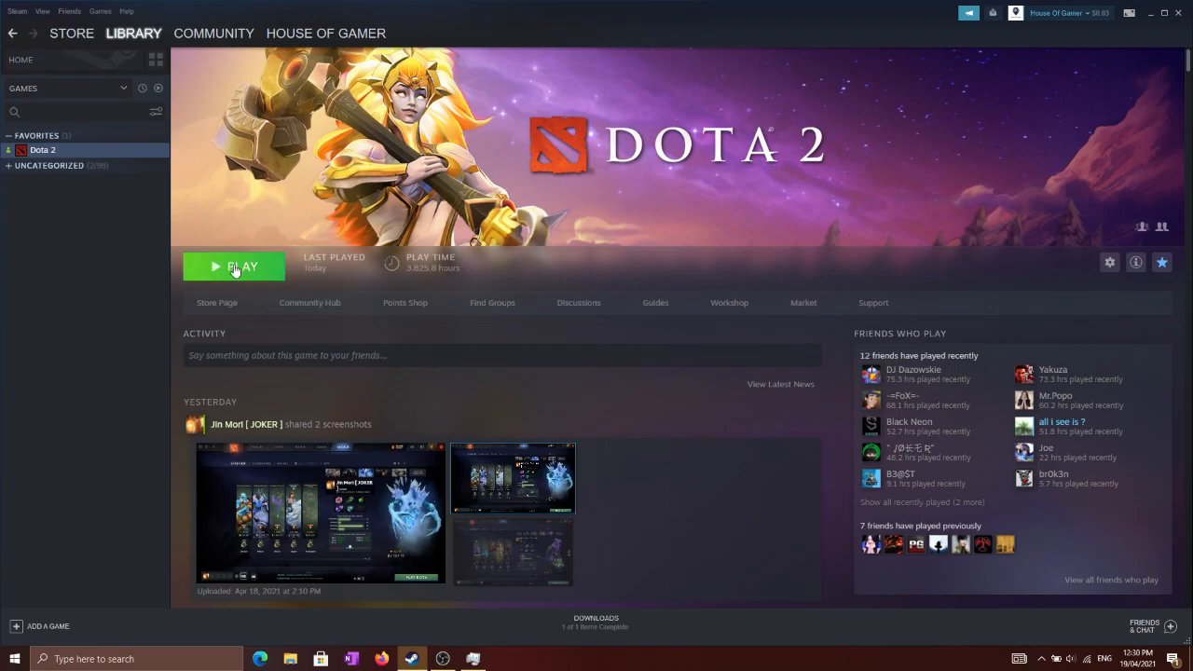
# - Launch Dota 2 from the library page to its main menu
pyautogui.click(235, 266)
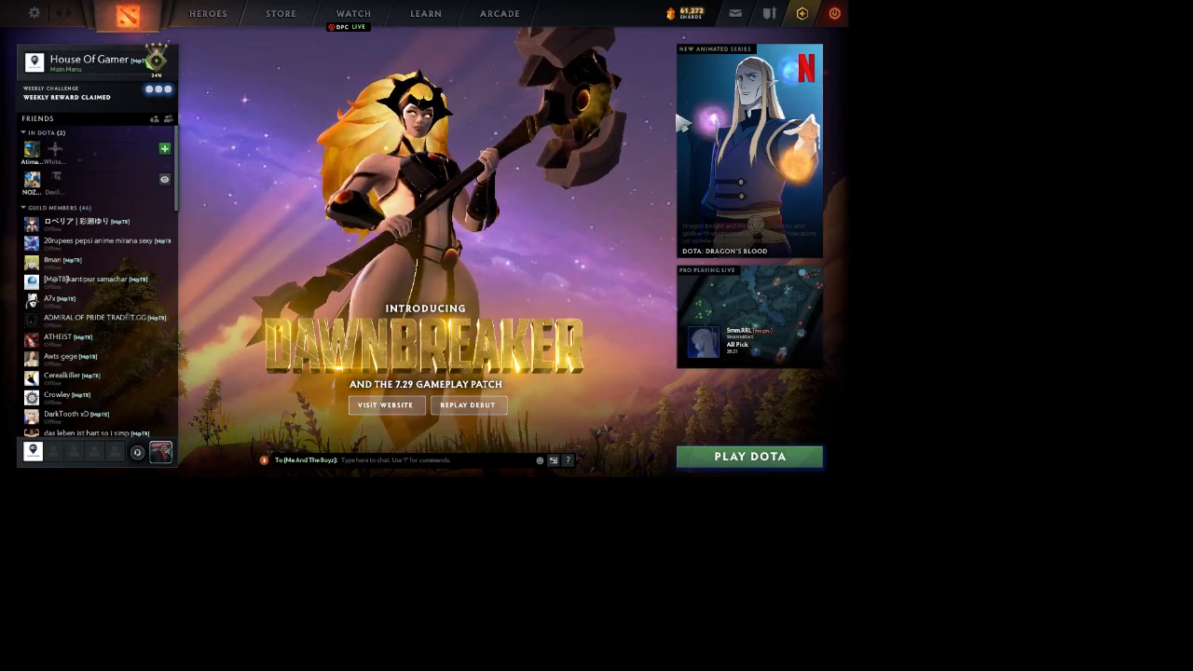
pyautogui.moveTo(44, 23)
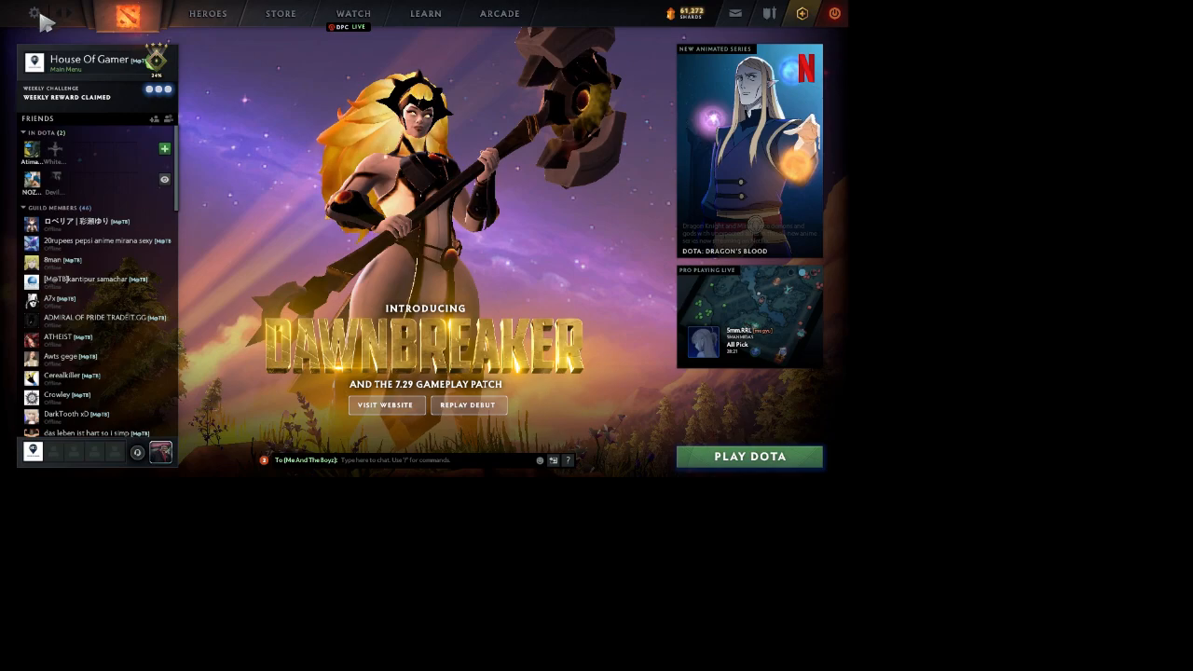
# - Open Dota 2's settings to reach the video options
pyautogui.click(34, 13)
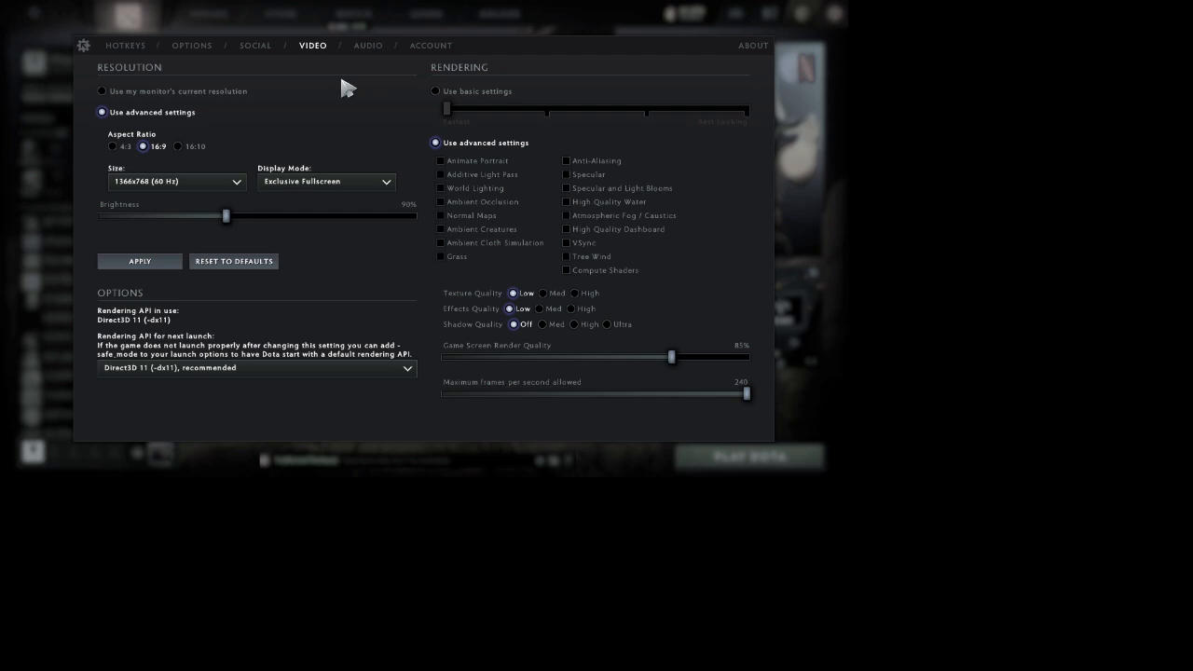
pyautogui.moveTo(392, 91)
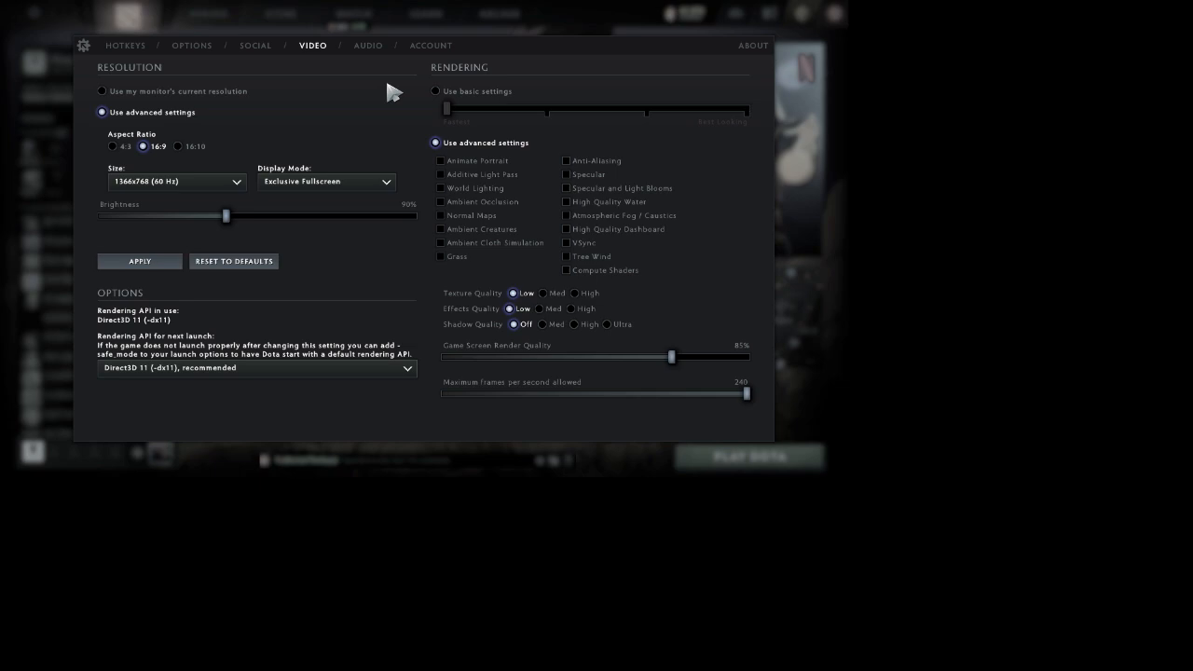
pyautogui.moveTo(149, 123)
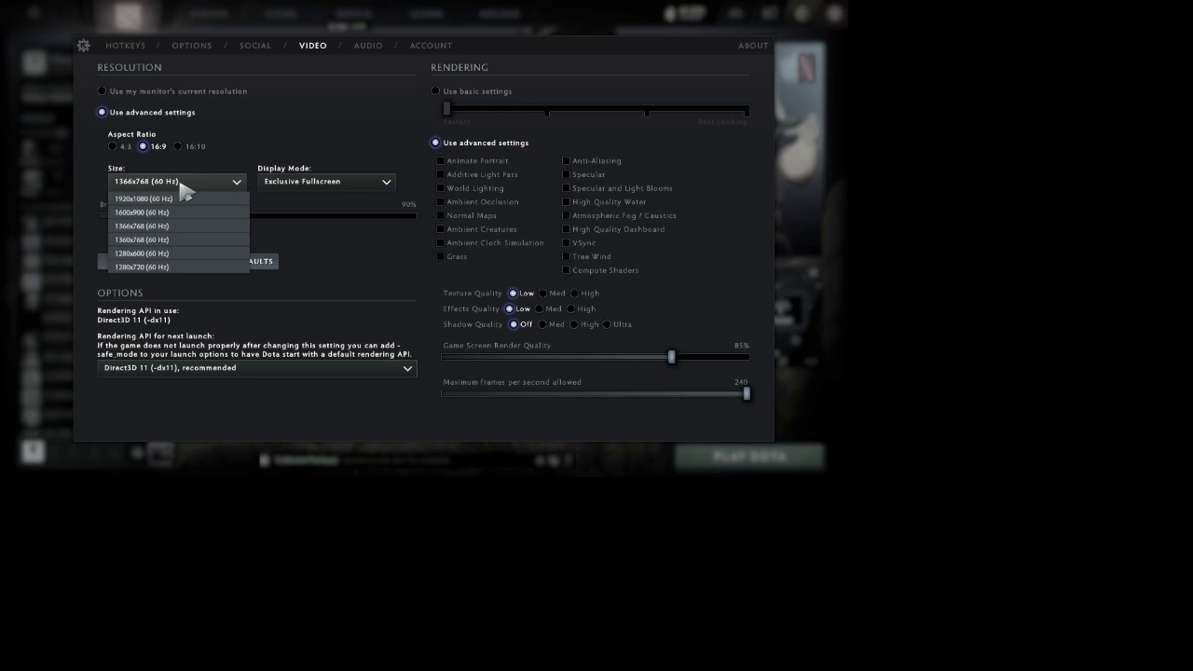
pyautogui.moveTo(183, 198)
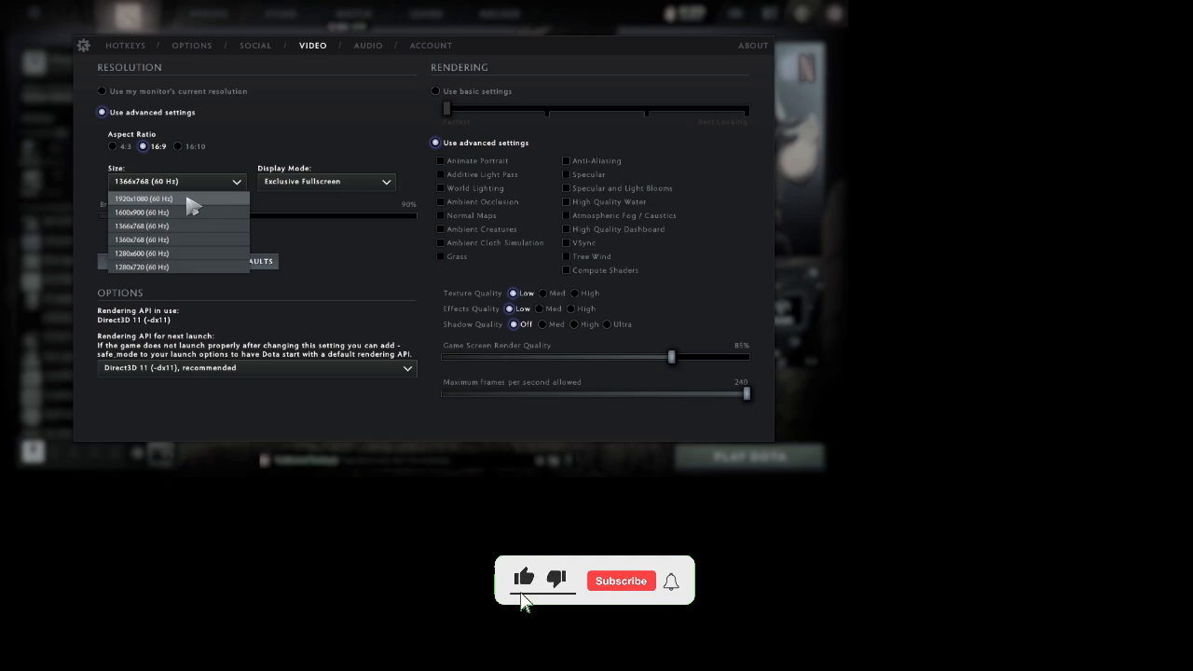
pyautogui.click(621, 582)
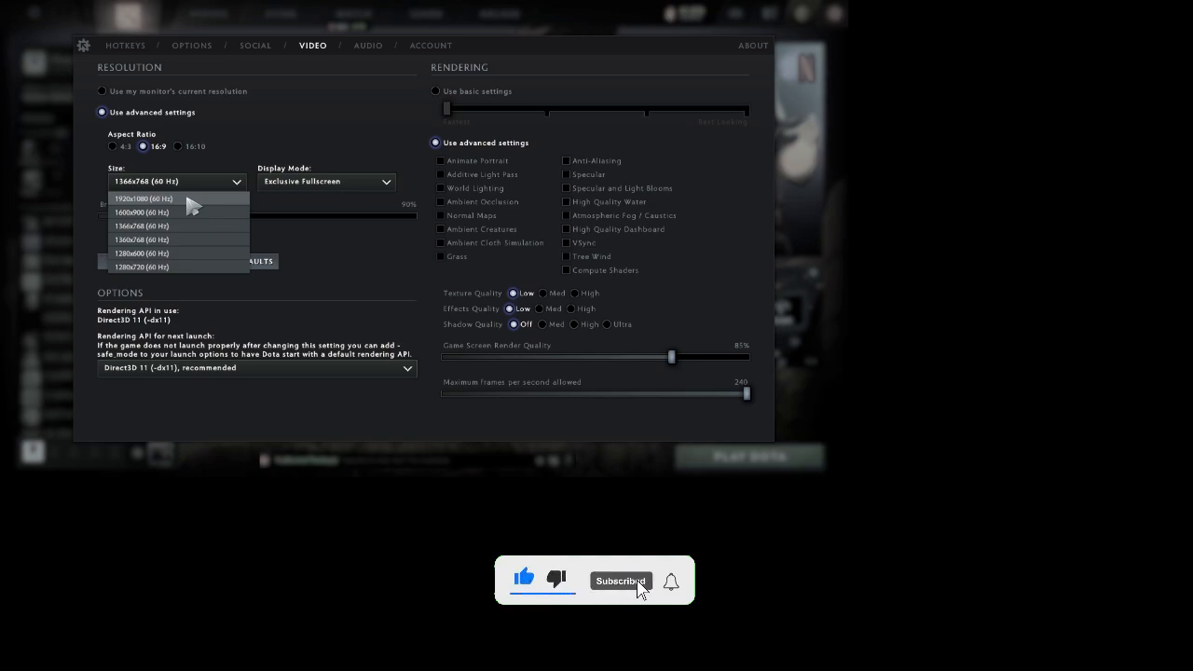
pyautogui.click(619, 580)
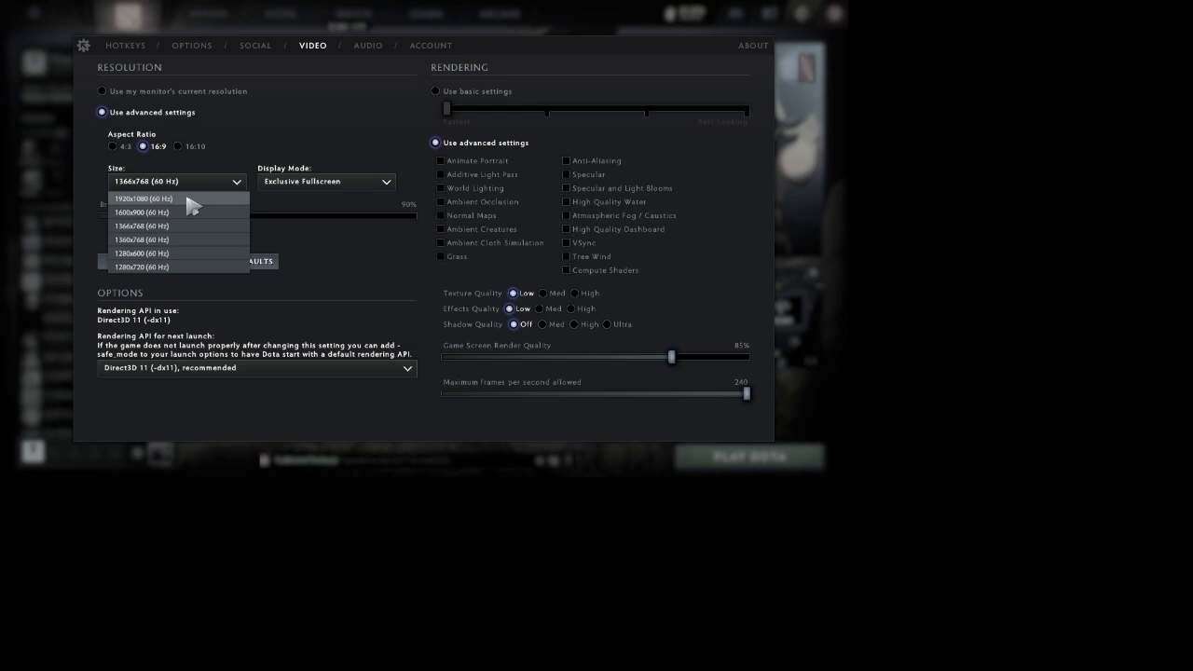
pyautogui.moveTo(296, 146)
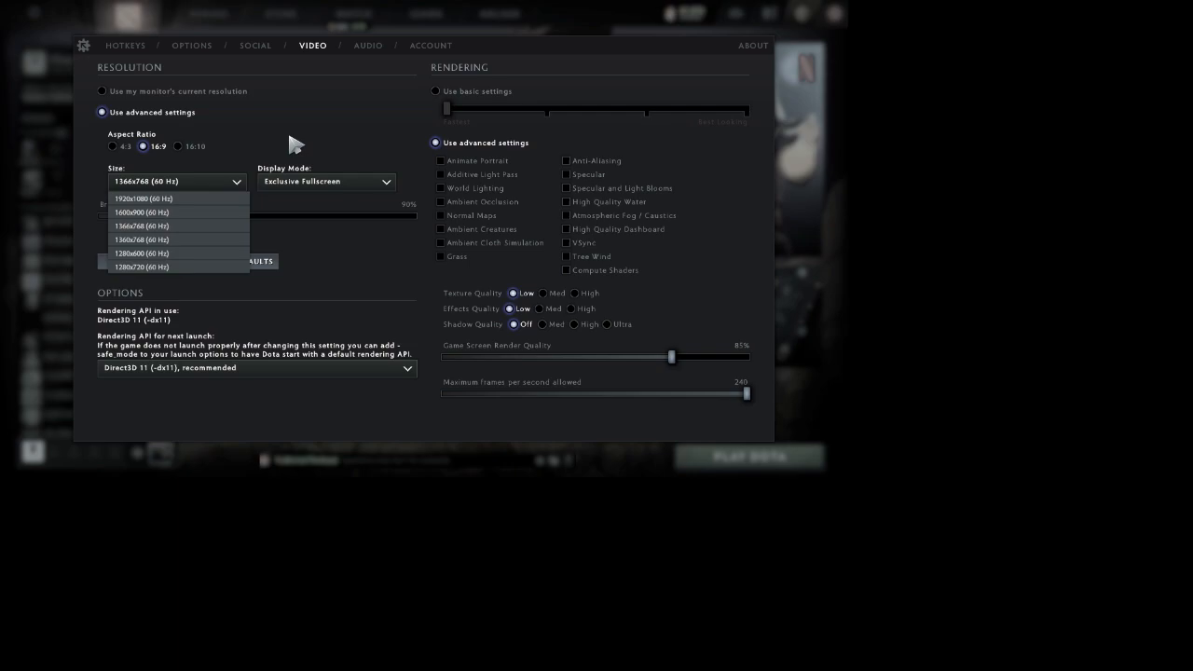
pyautogui.moveTo(671, 358); pyautogui.dragTo(638, 358)
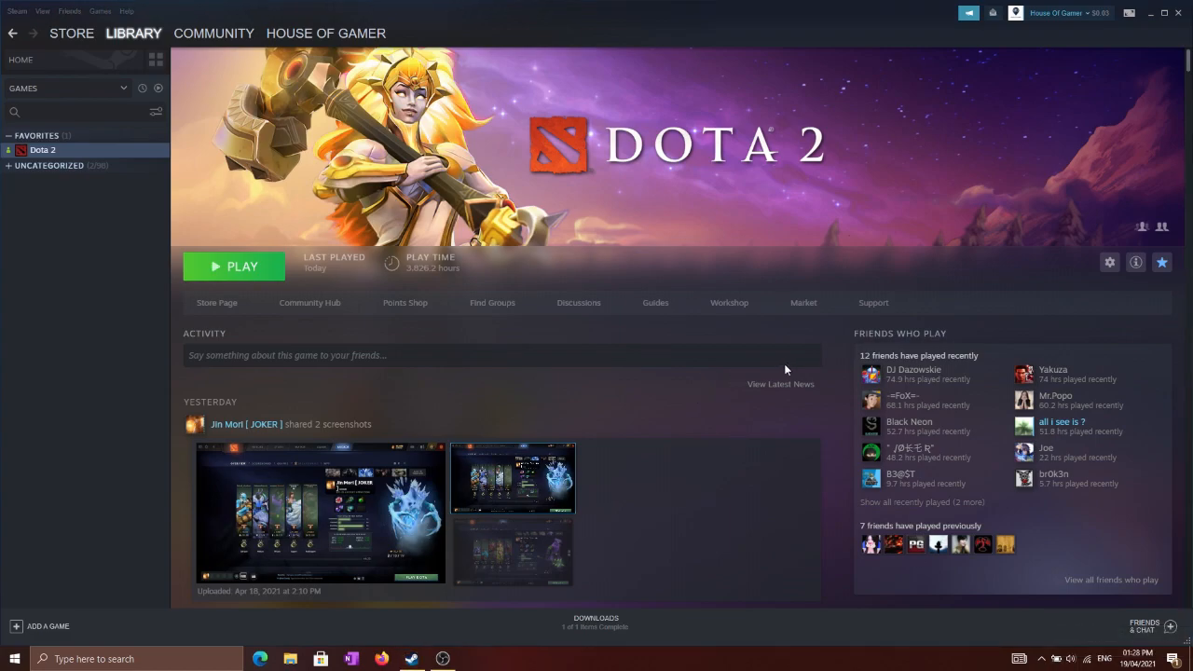
pyautogui.moveTo(642, 231)
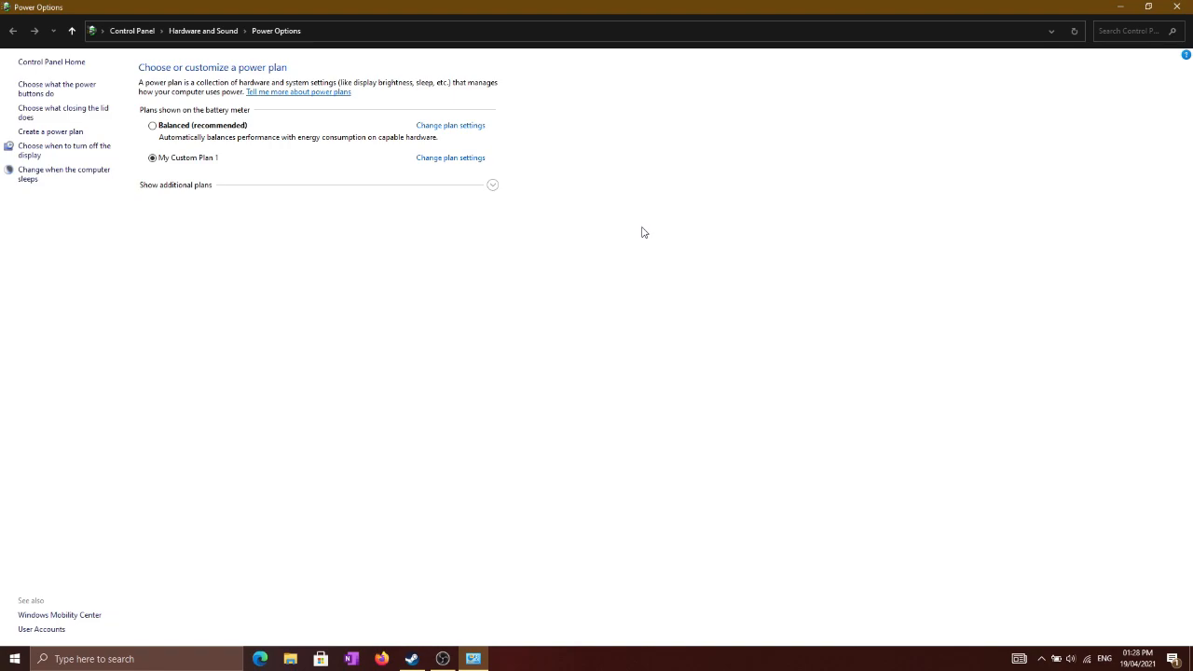
pyautogui.moveTo(1104, 43)
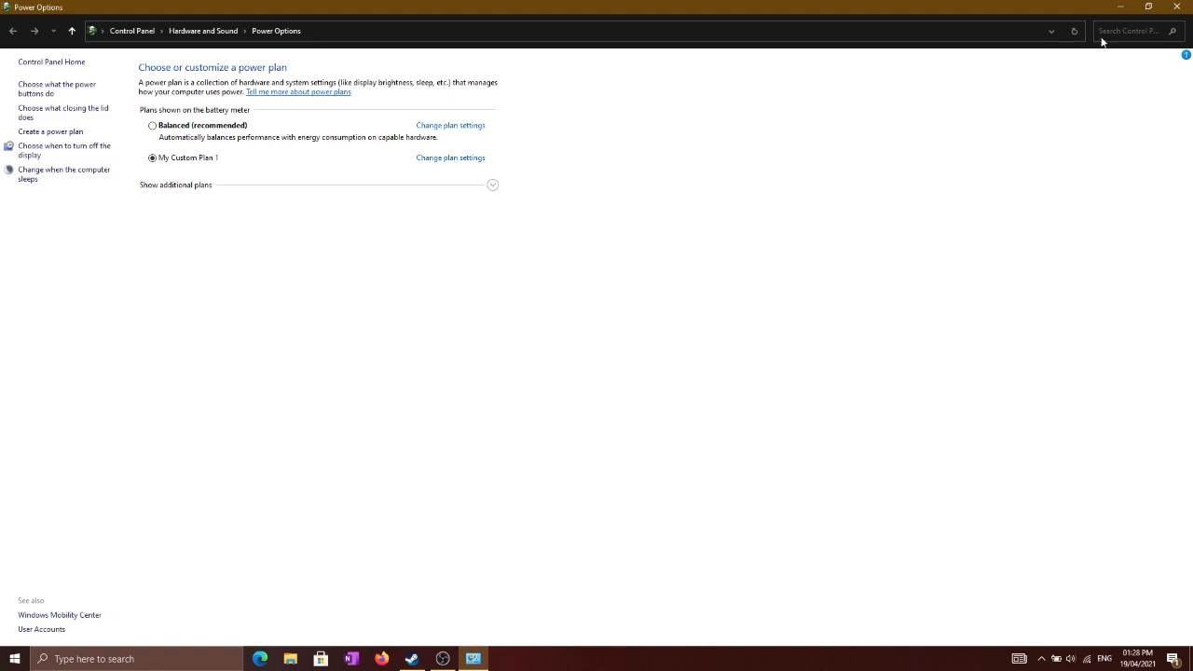